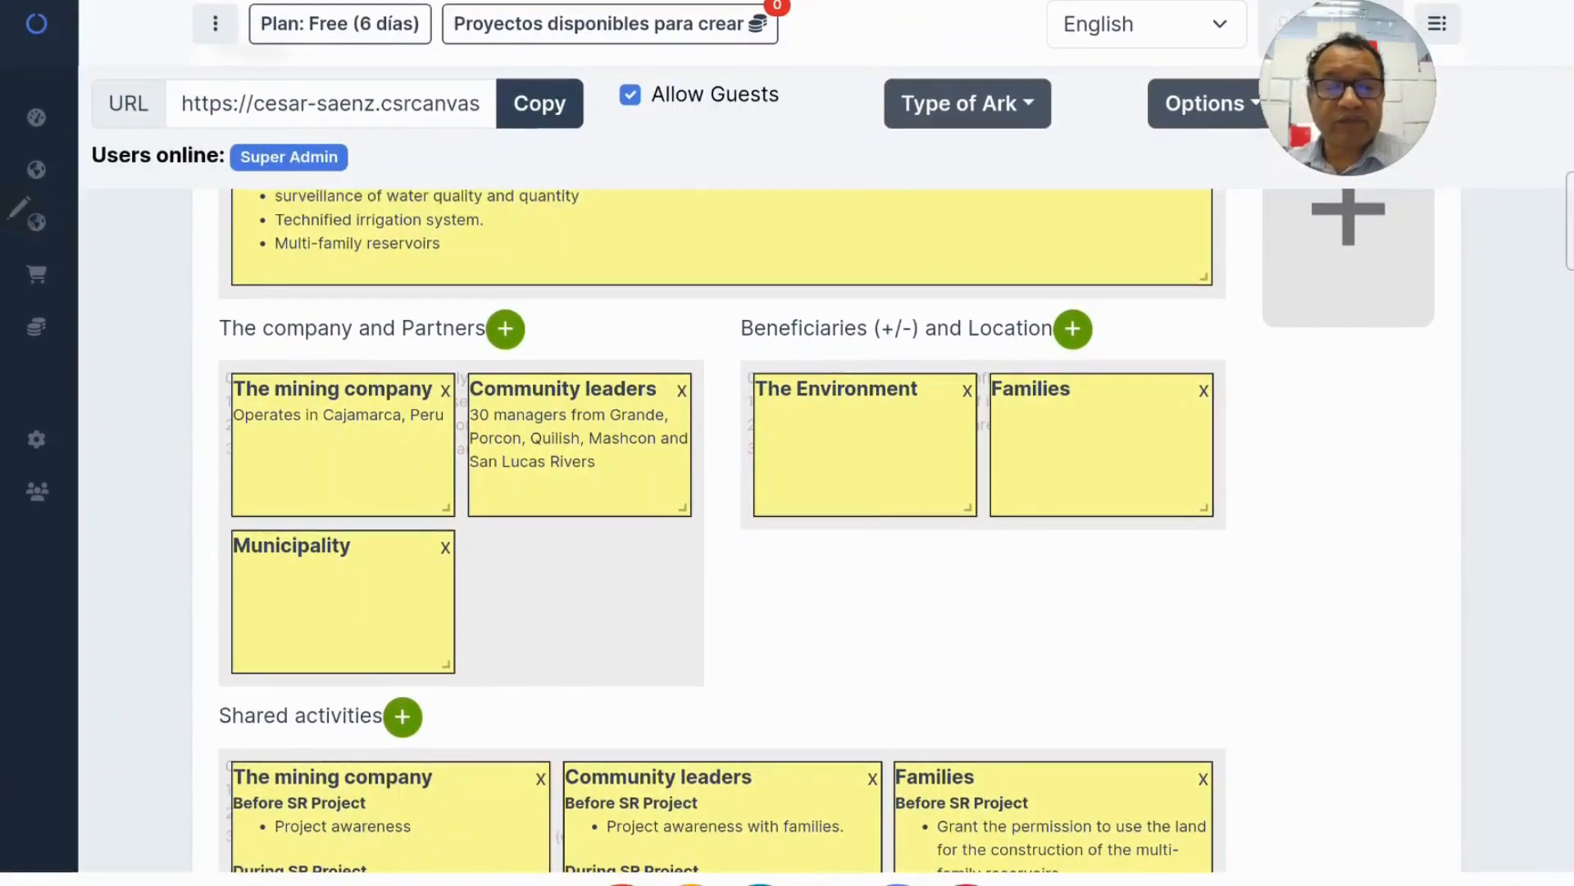
Scroll the canvas down to the Shared activities section.
scroll("down", 3)
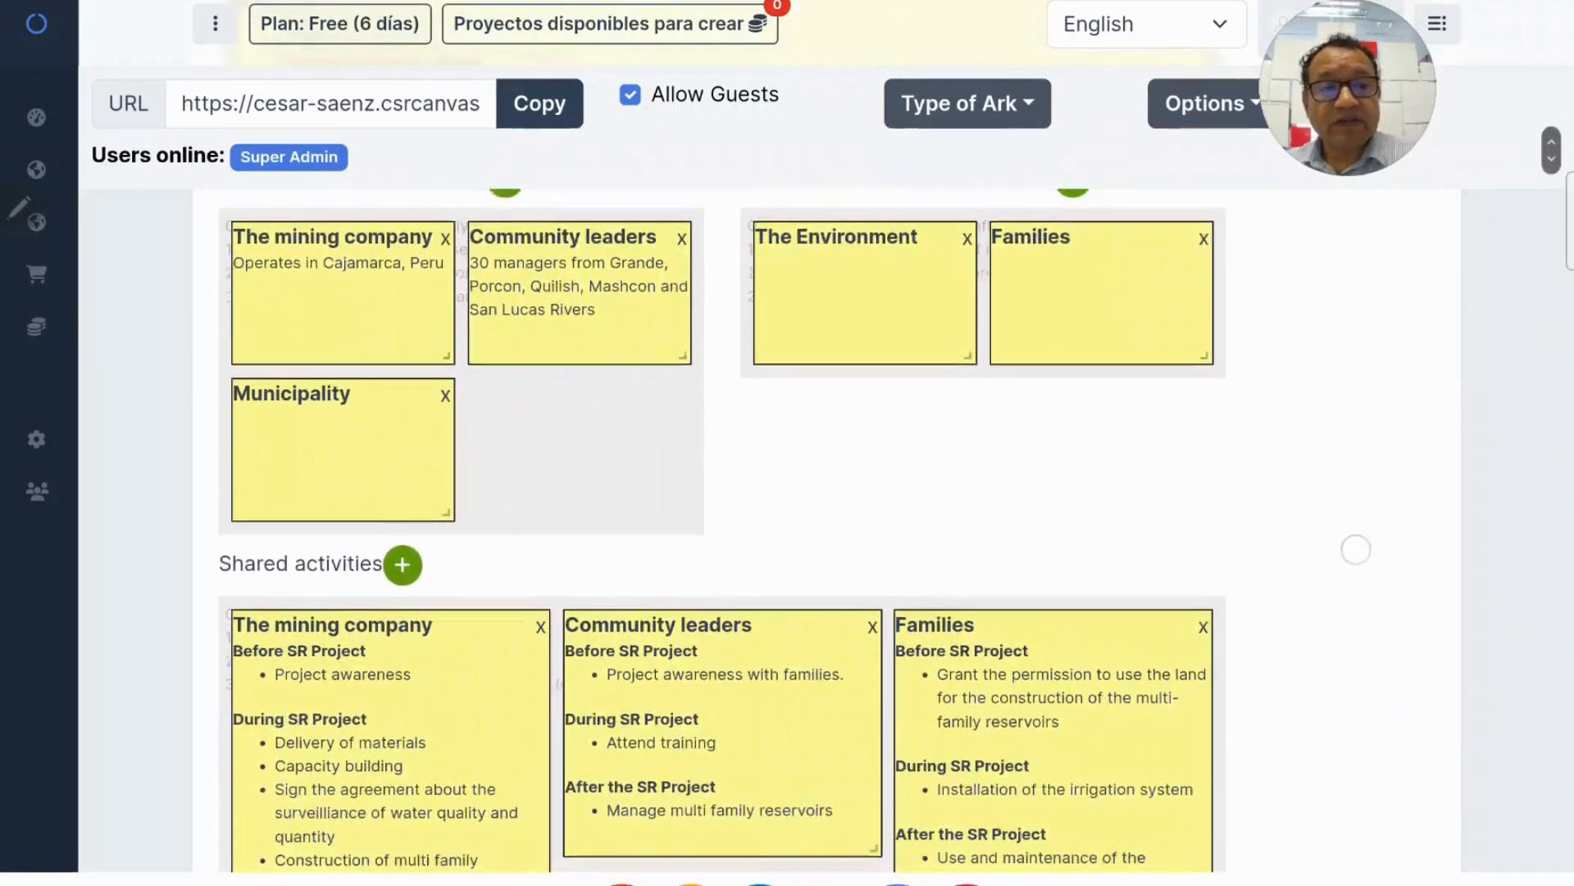
scroll("down", 3)
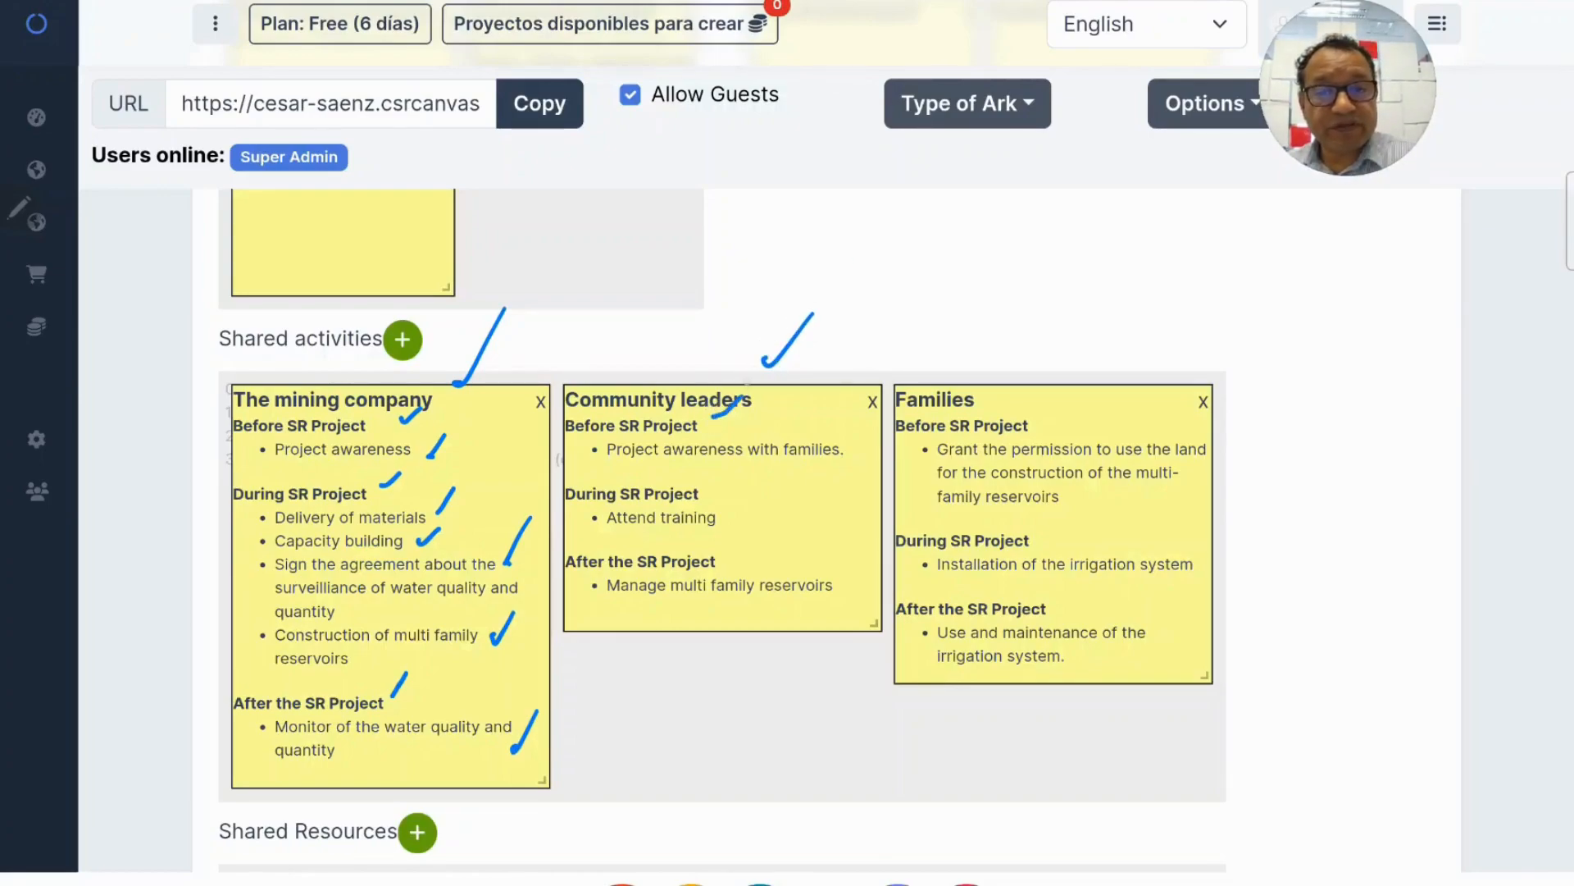
left_click_drag(607, 470, 730, 467)
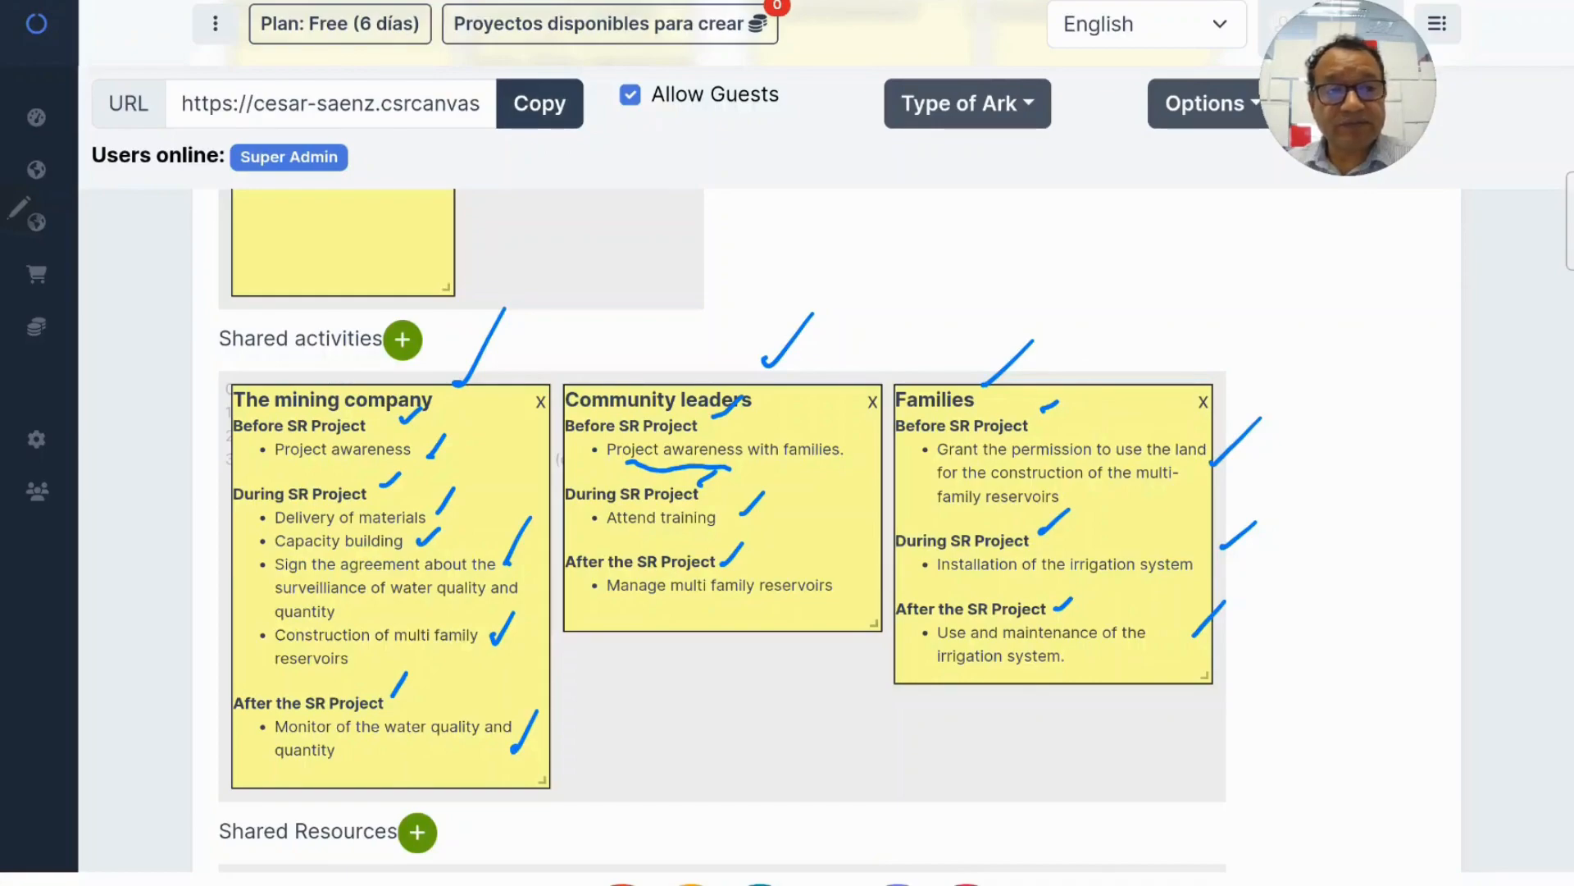
scroll("down", 3)
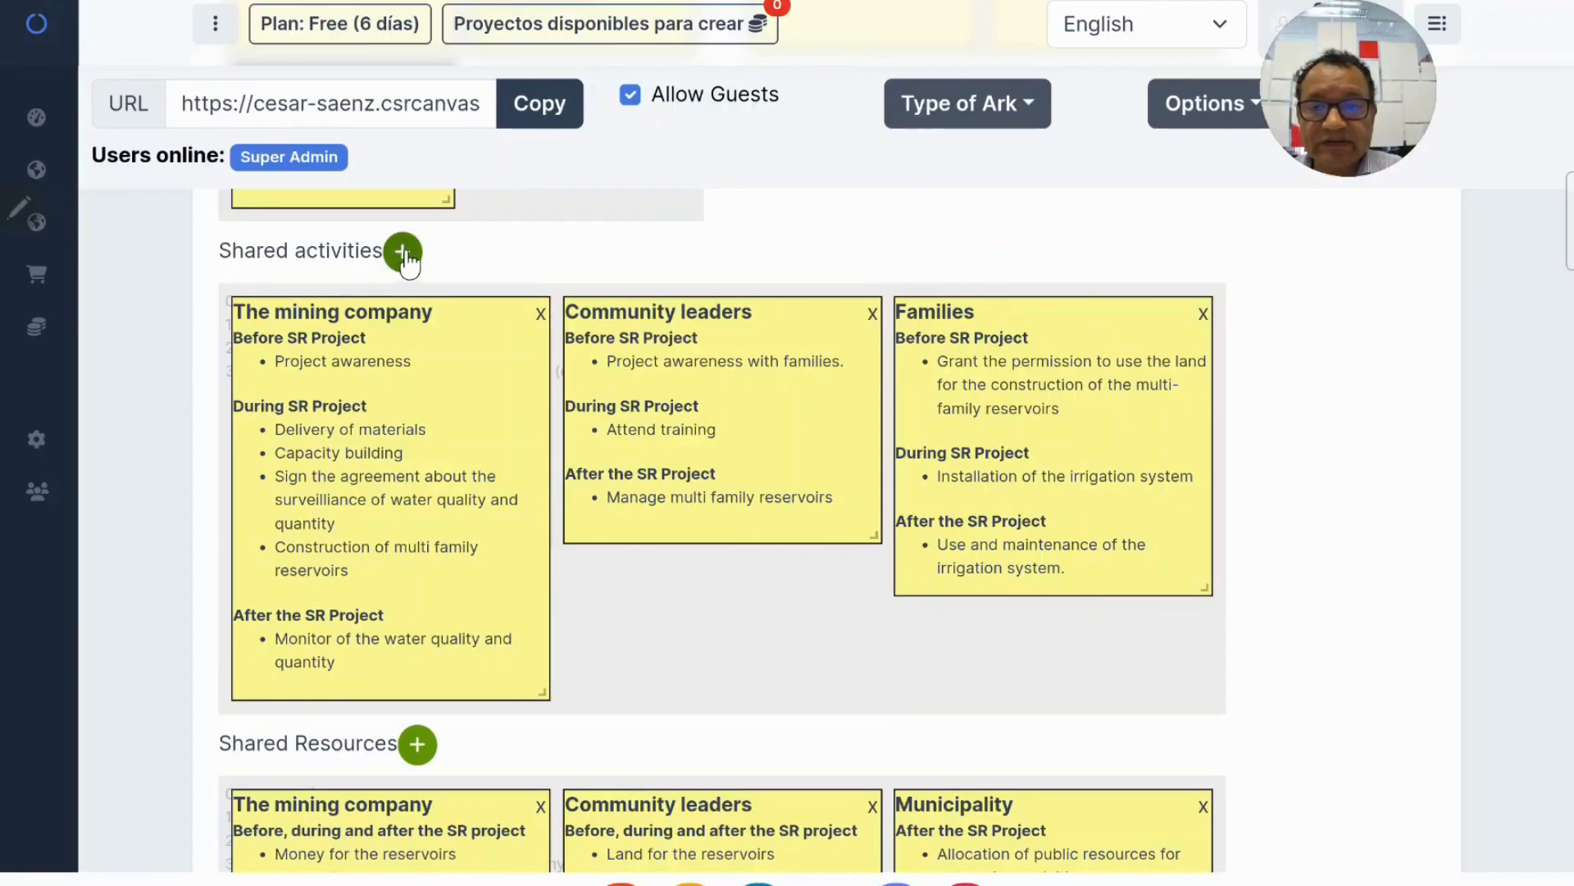
Start a new shared activity note for Municipality with responsibility 'Allocate money for the comming activities'.
left_click(402, 251)
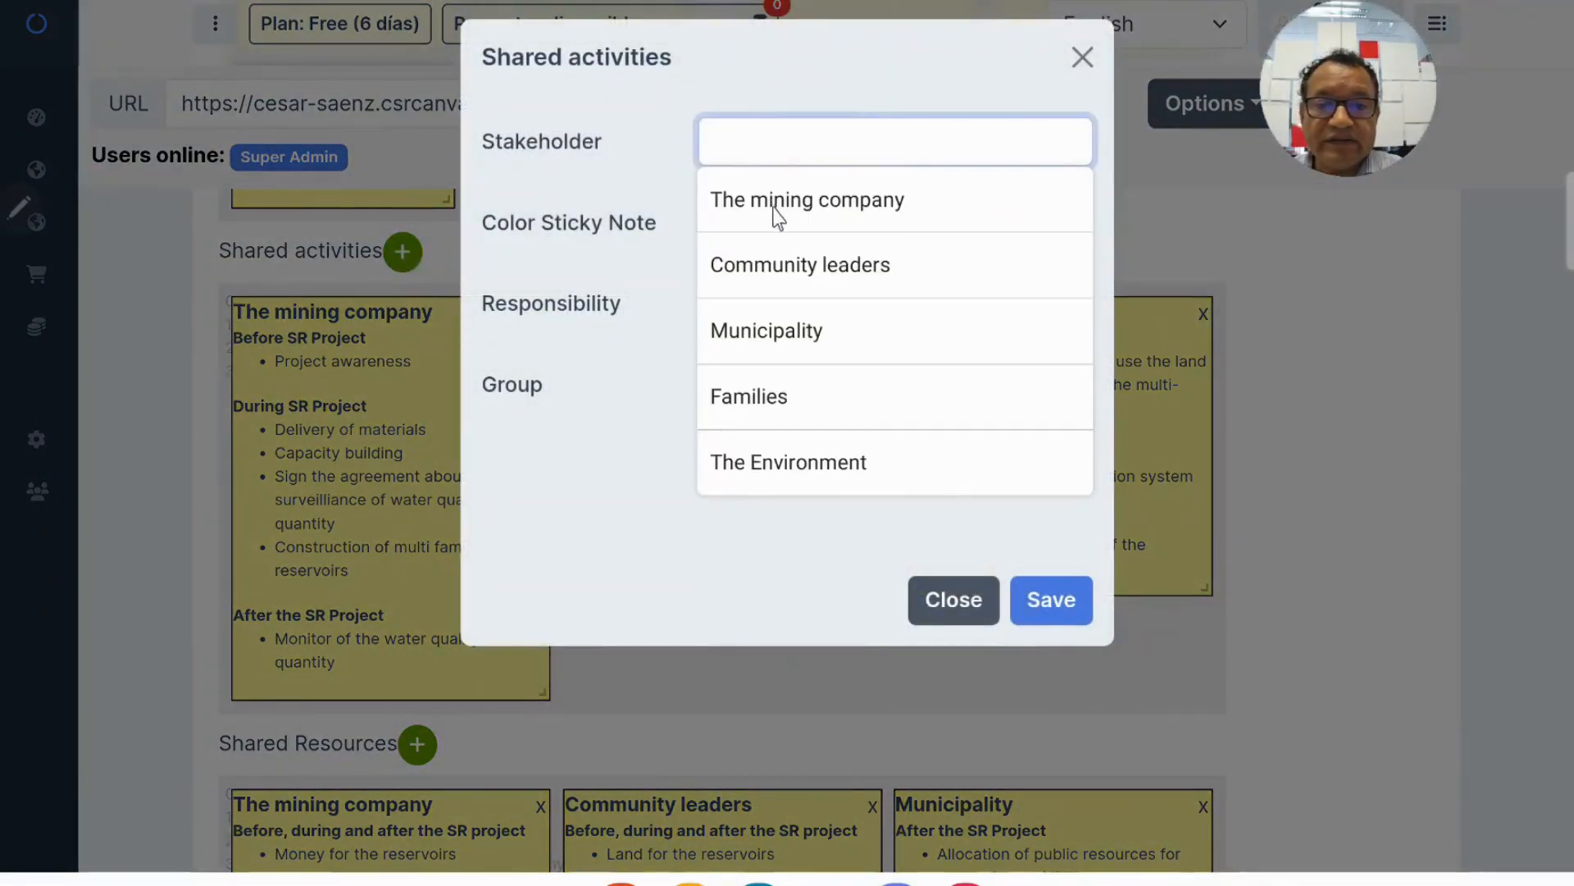
mouse_move(788, 390)
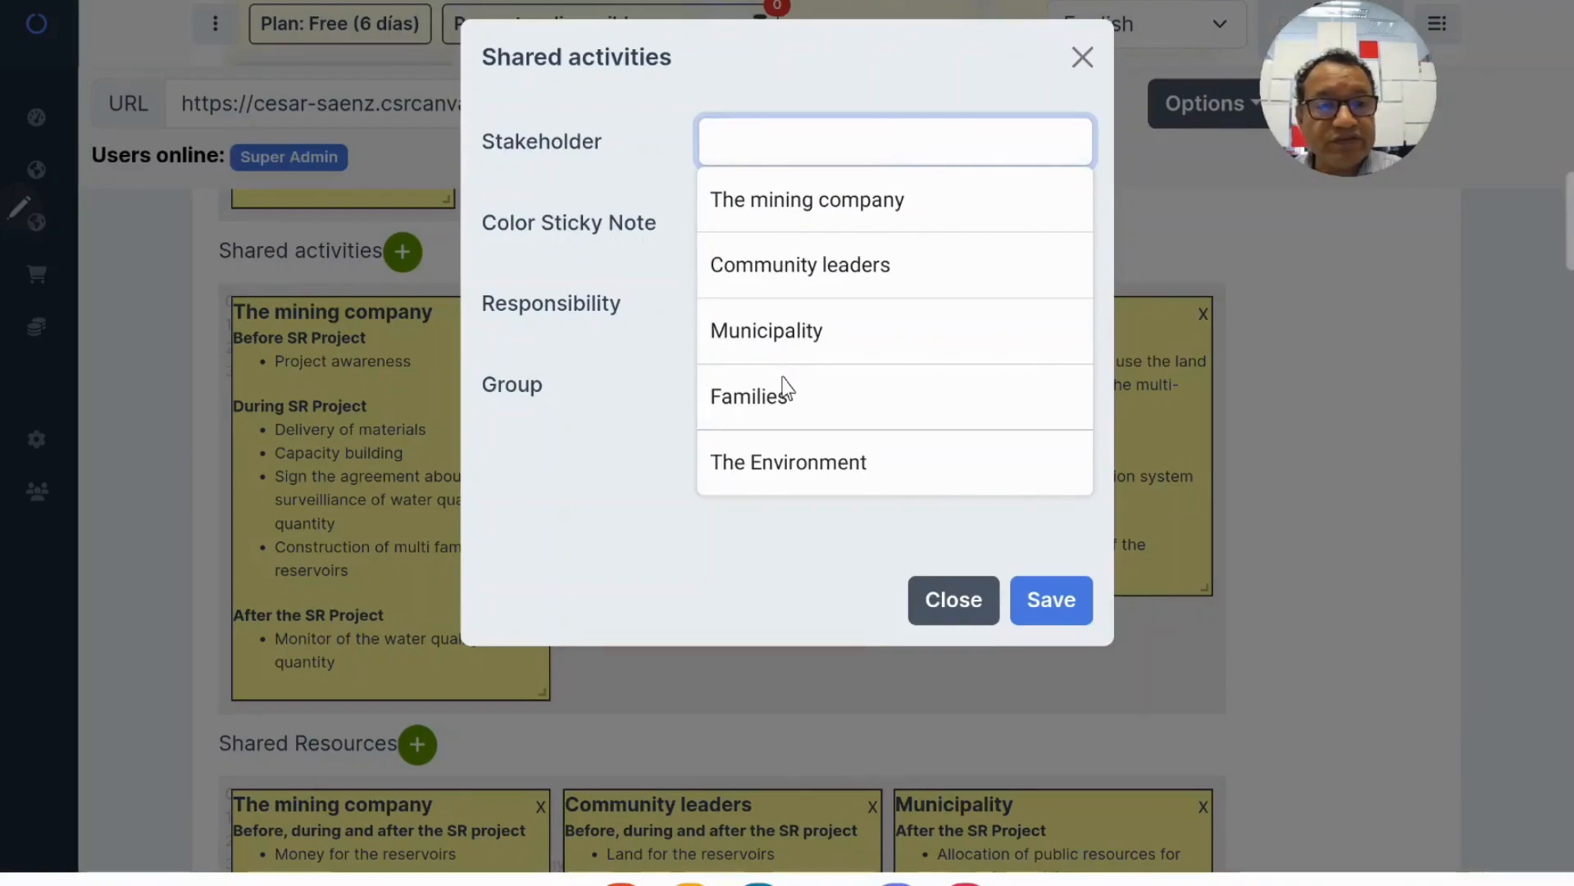
mouse_move(786, 401)
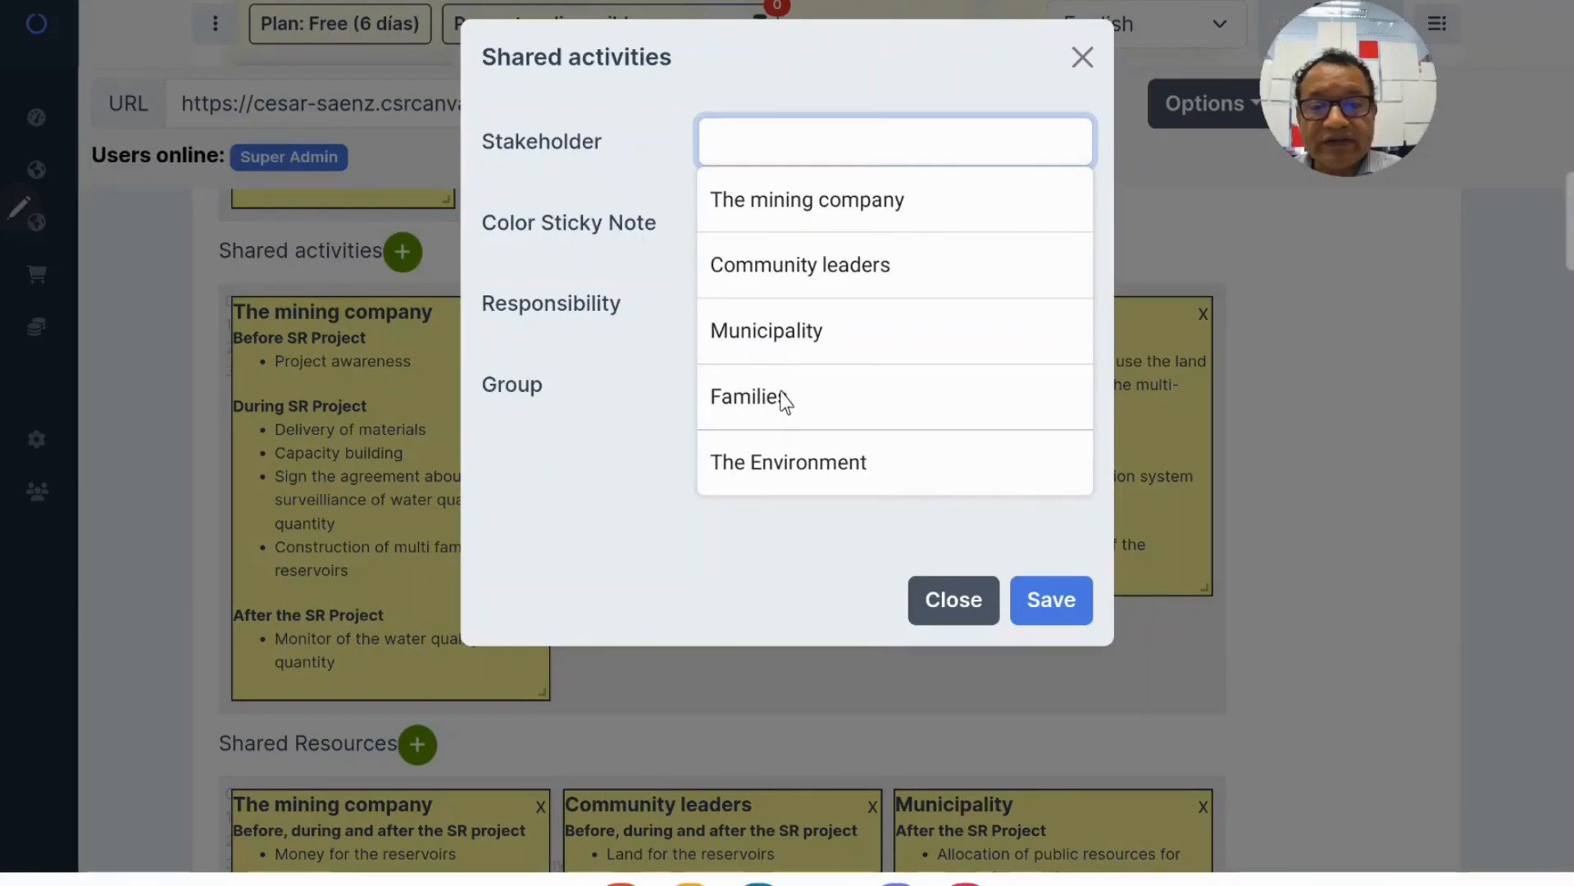
left_click(765, 331)
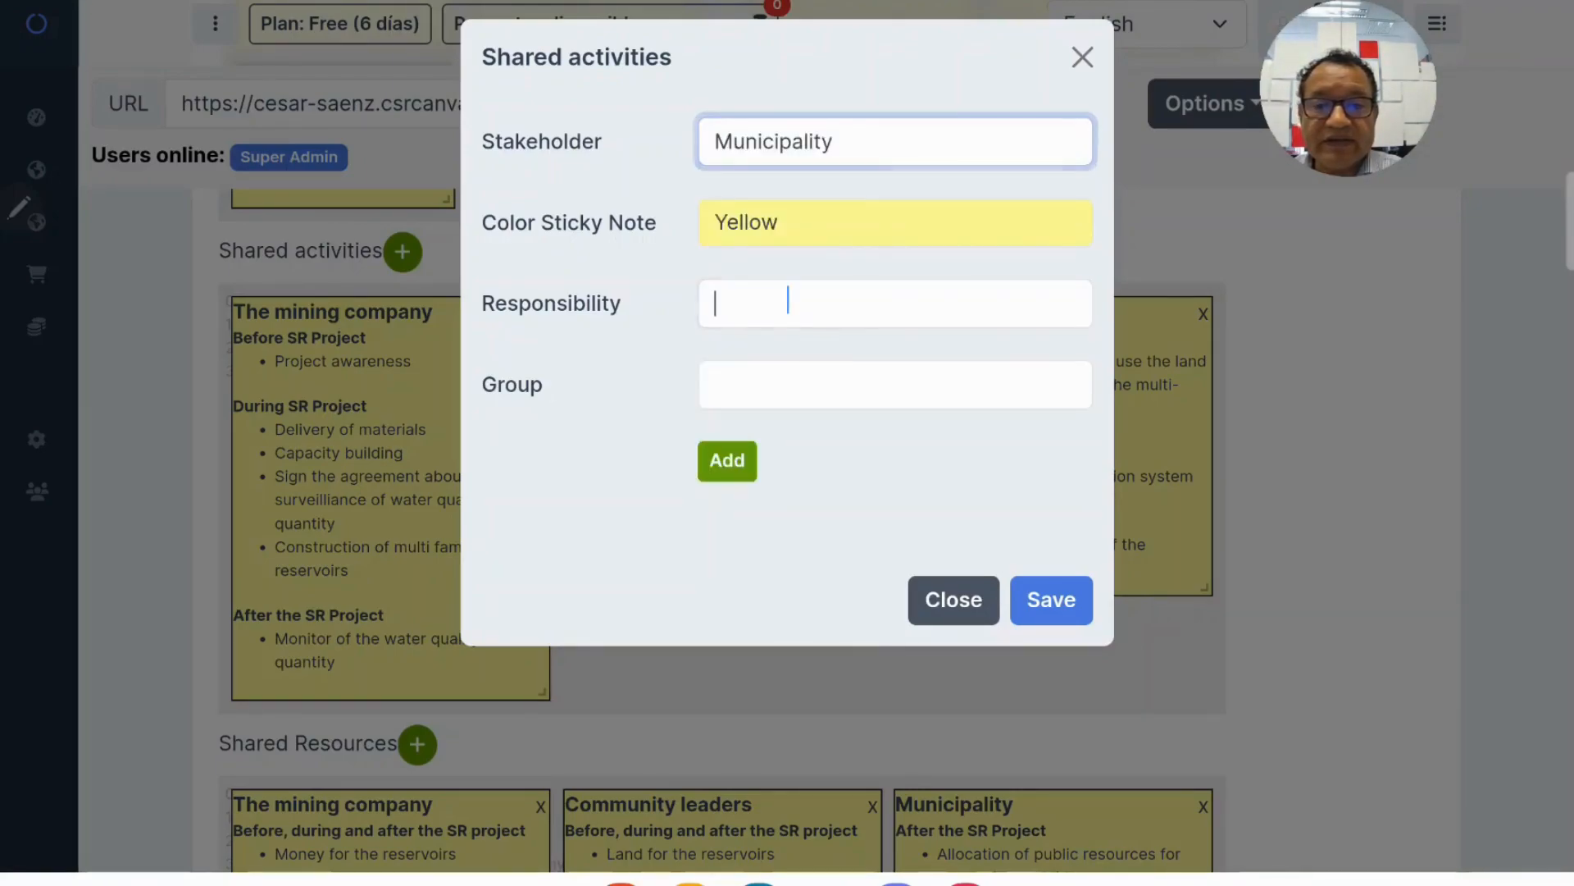
left_click(894, 304)
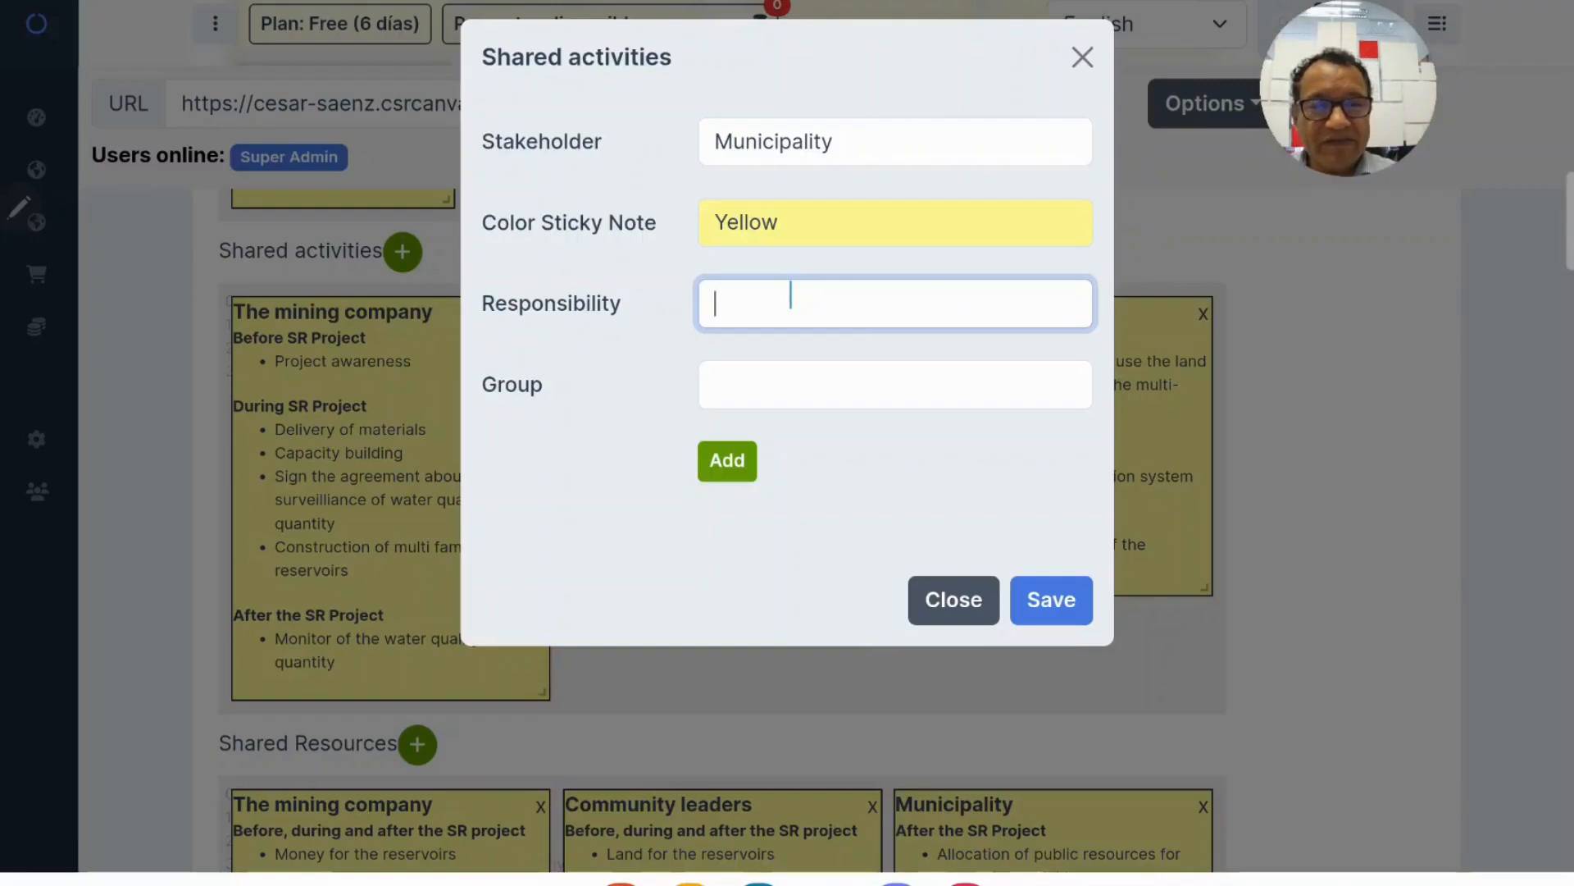
type("Allocate money")
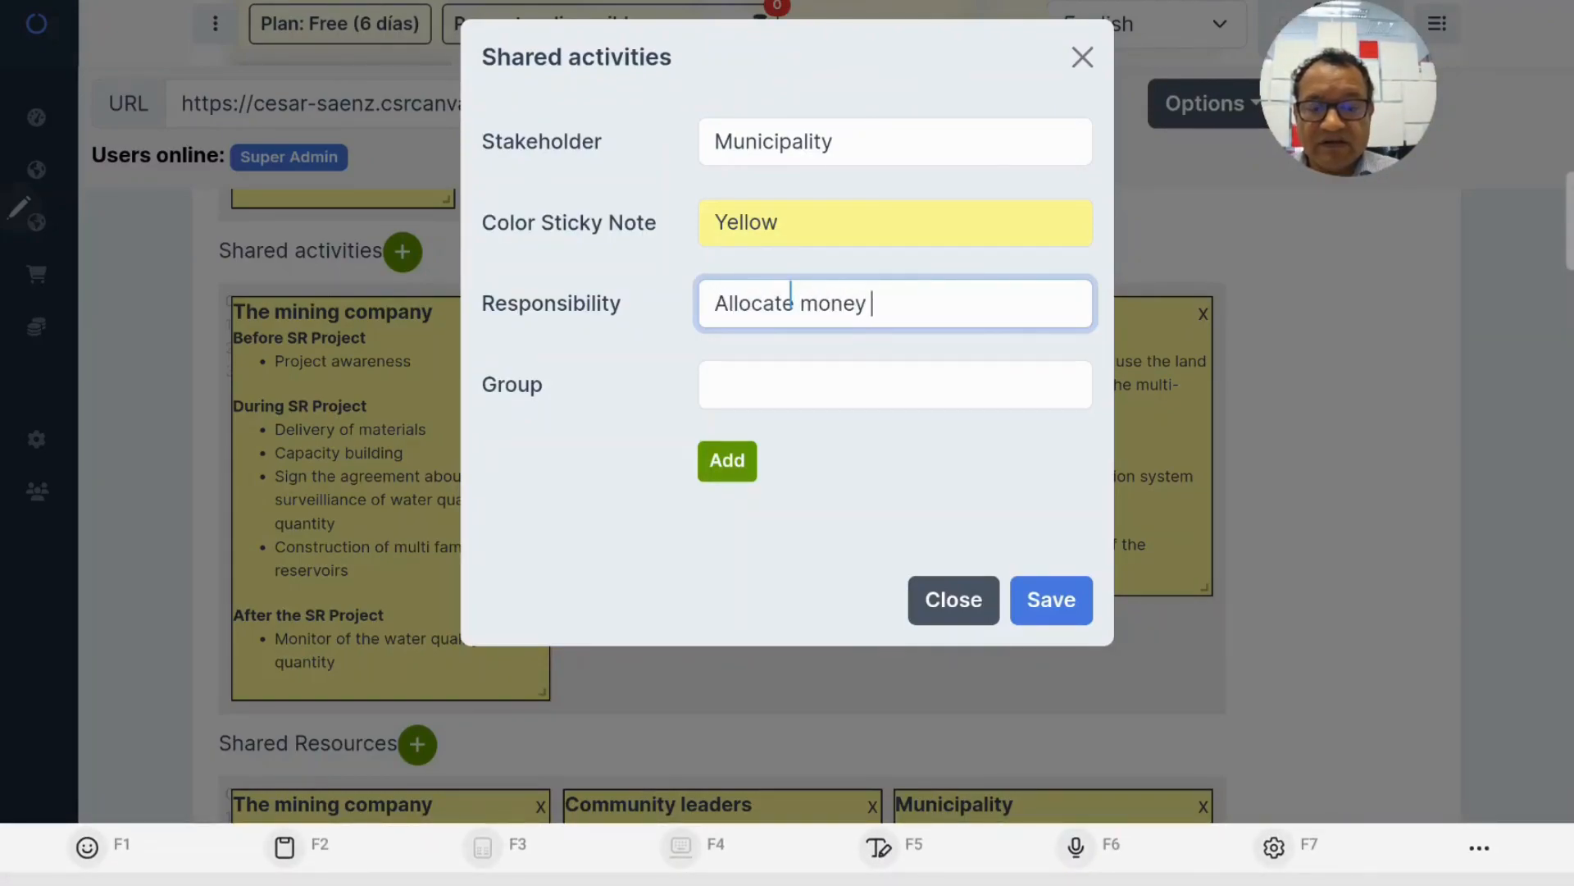
type("for")
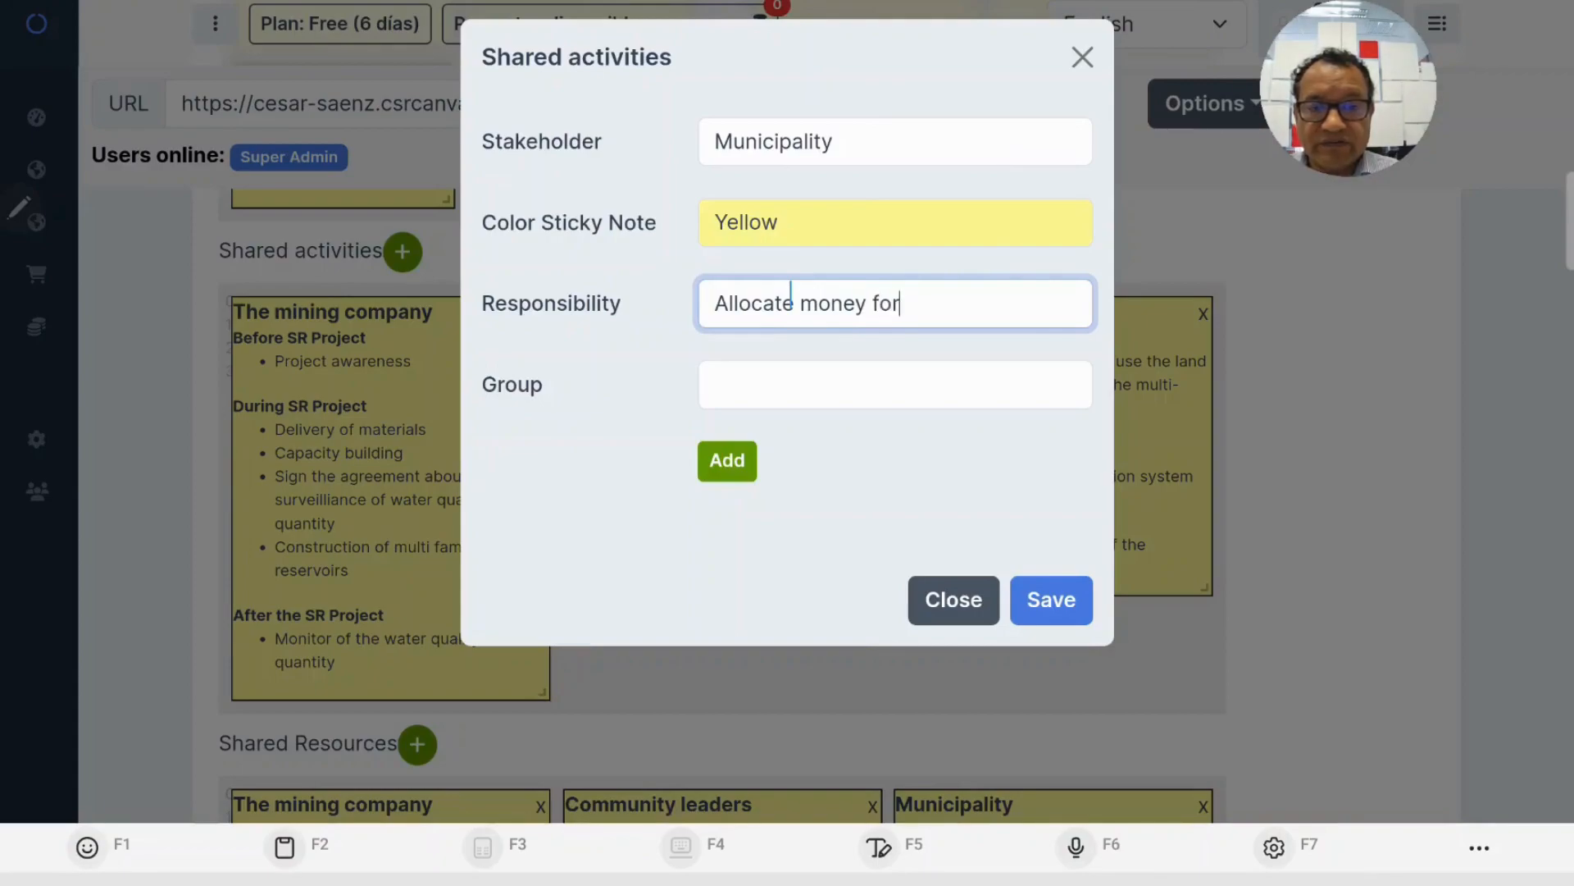
type("the commin")
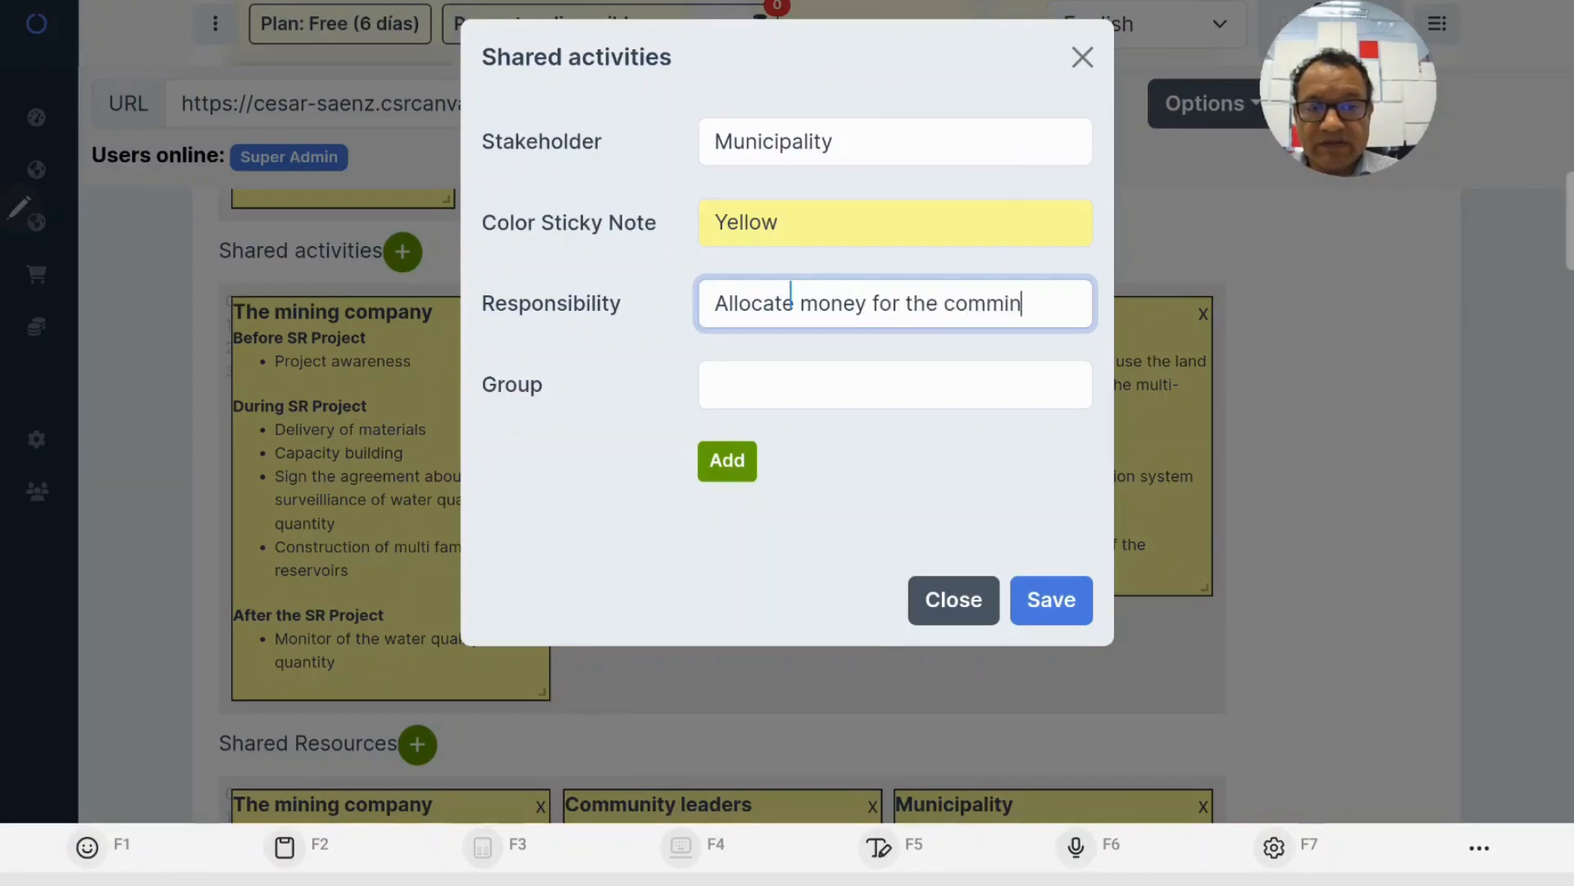
type("g activities")
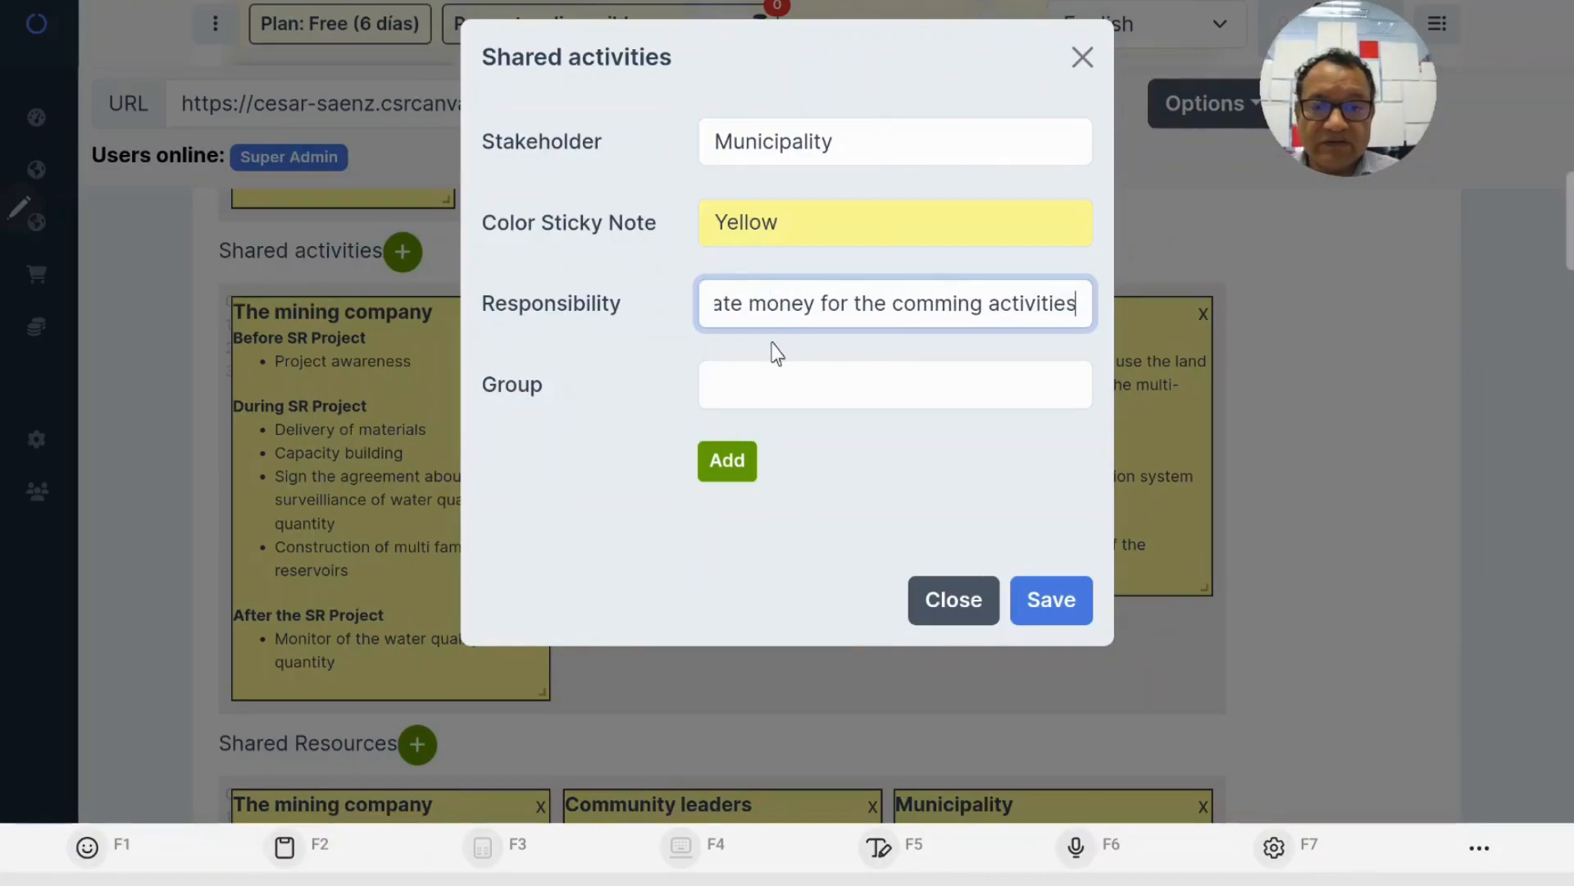
File the responsibility under the After the SR Project group.
left_click(892, 384)
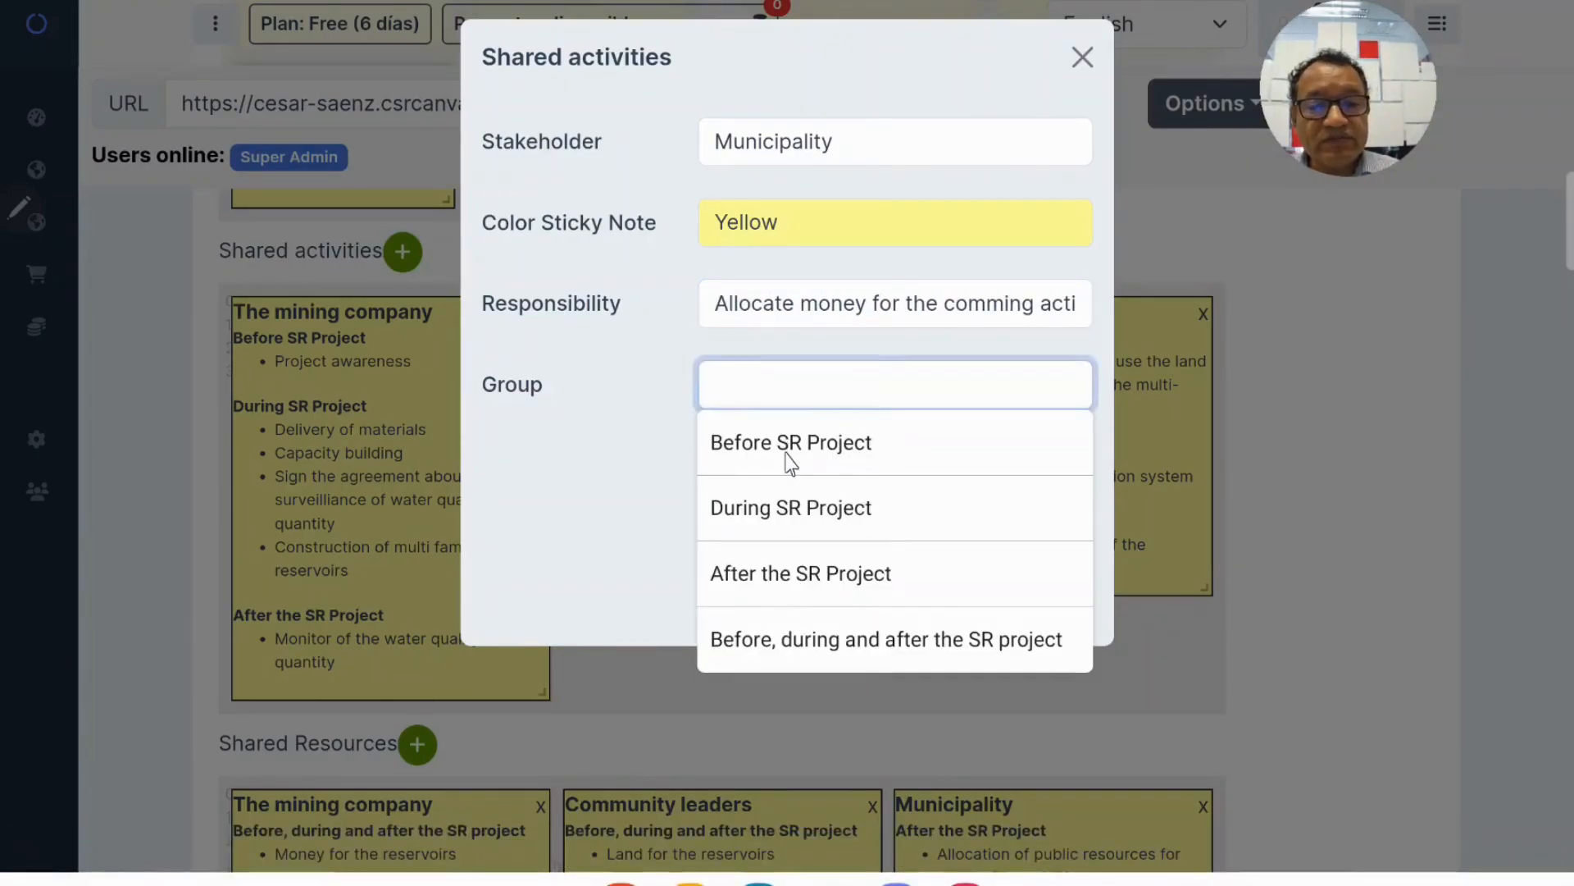
mouse_move(795, 584)
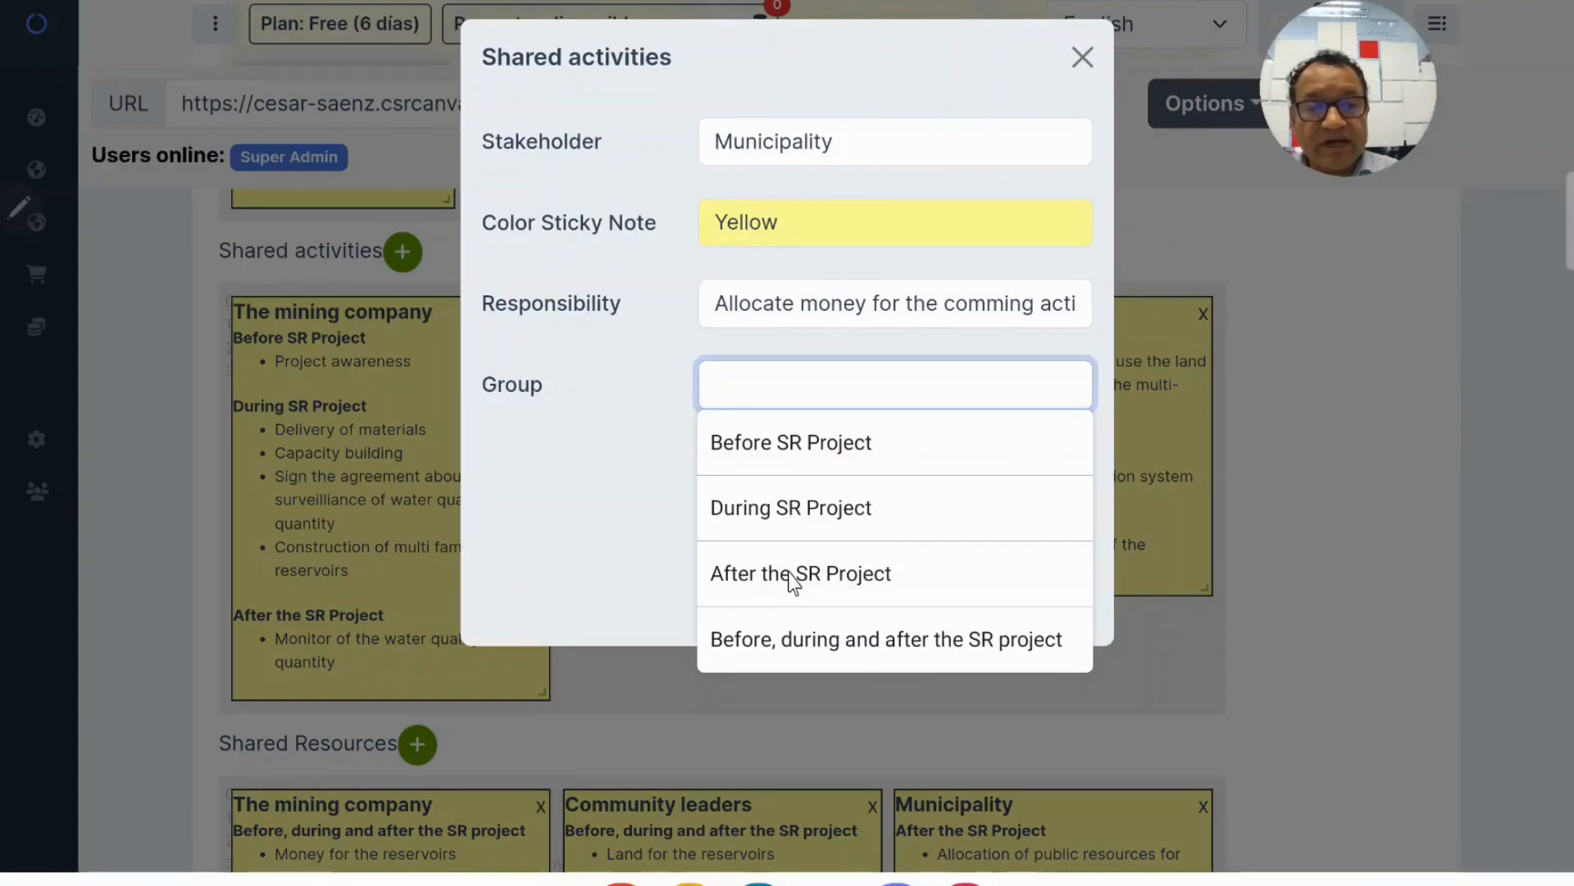
left_click(800, 572)
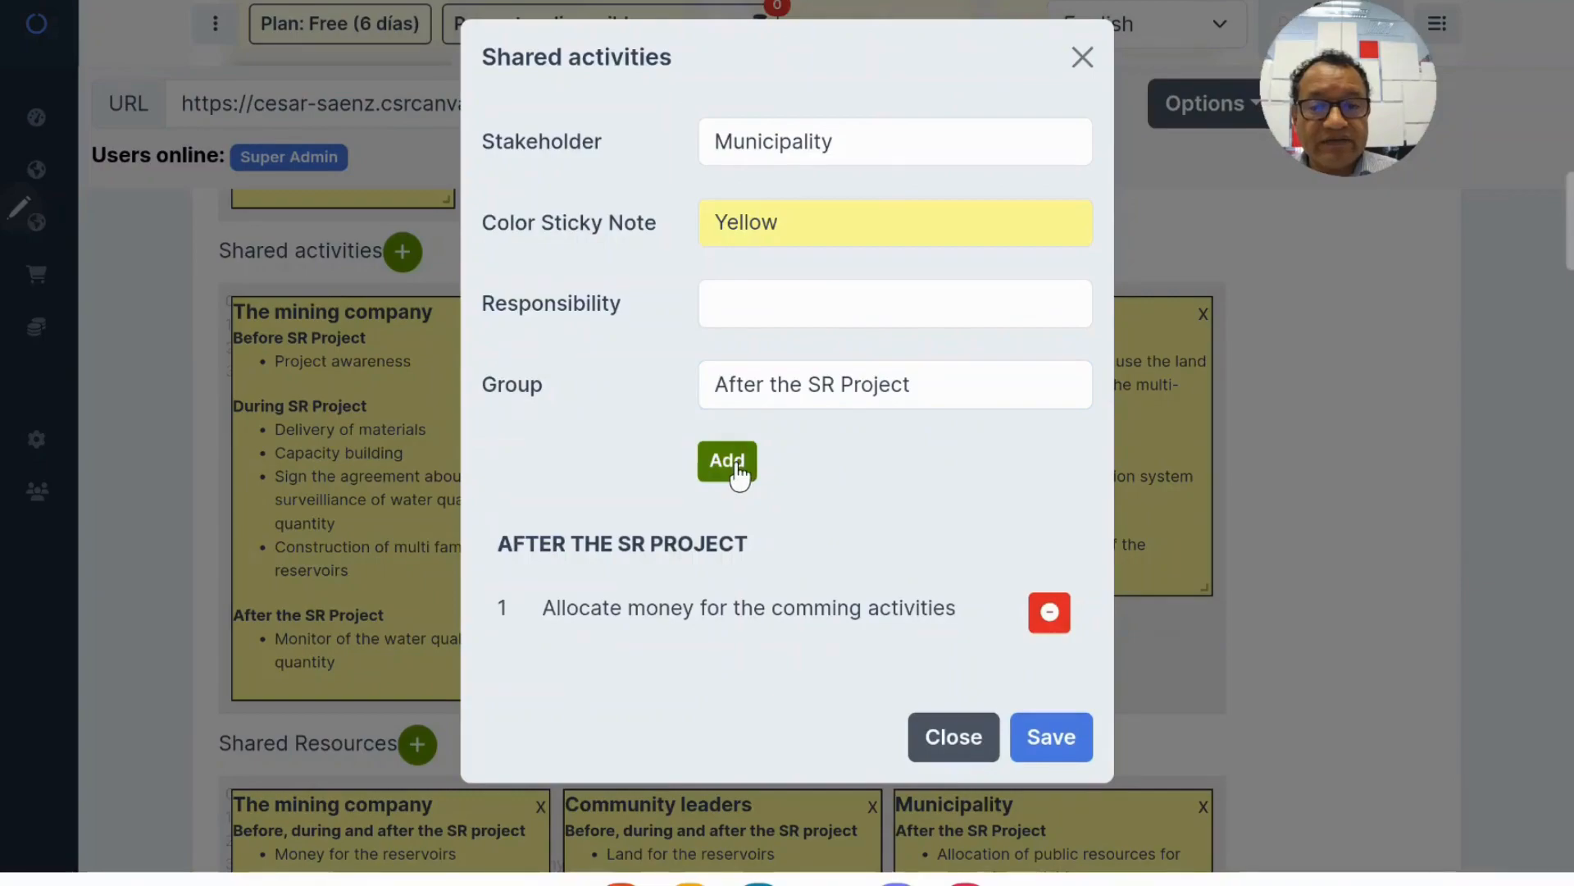
Save the new Municipality sticky note onto the Shared activities board.
left_click(1050, 736)
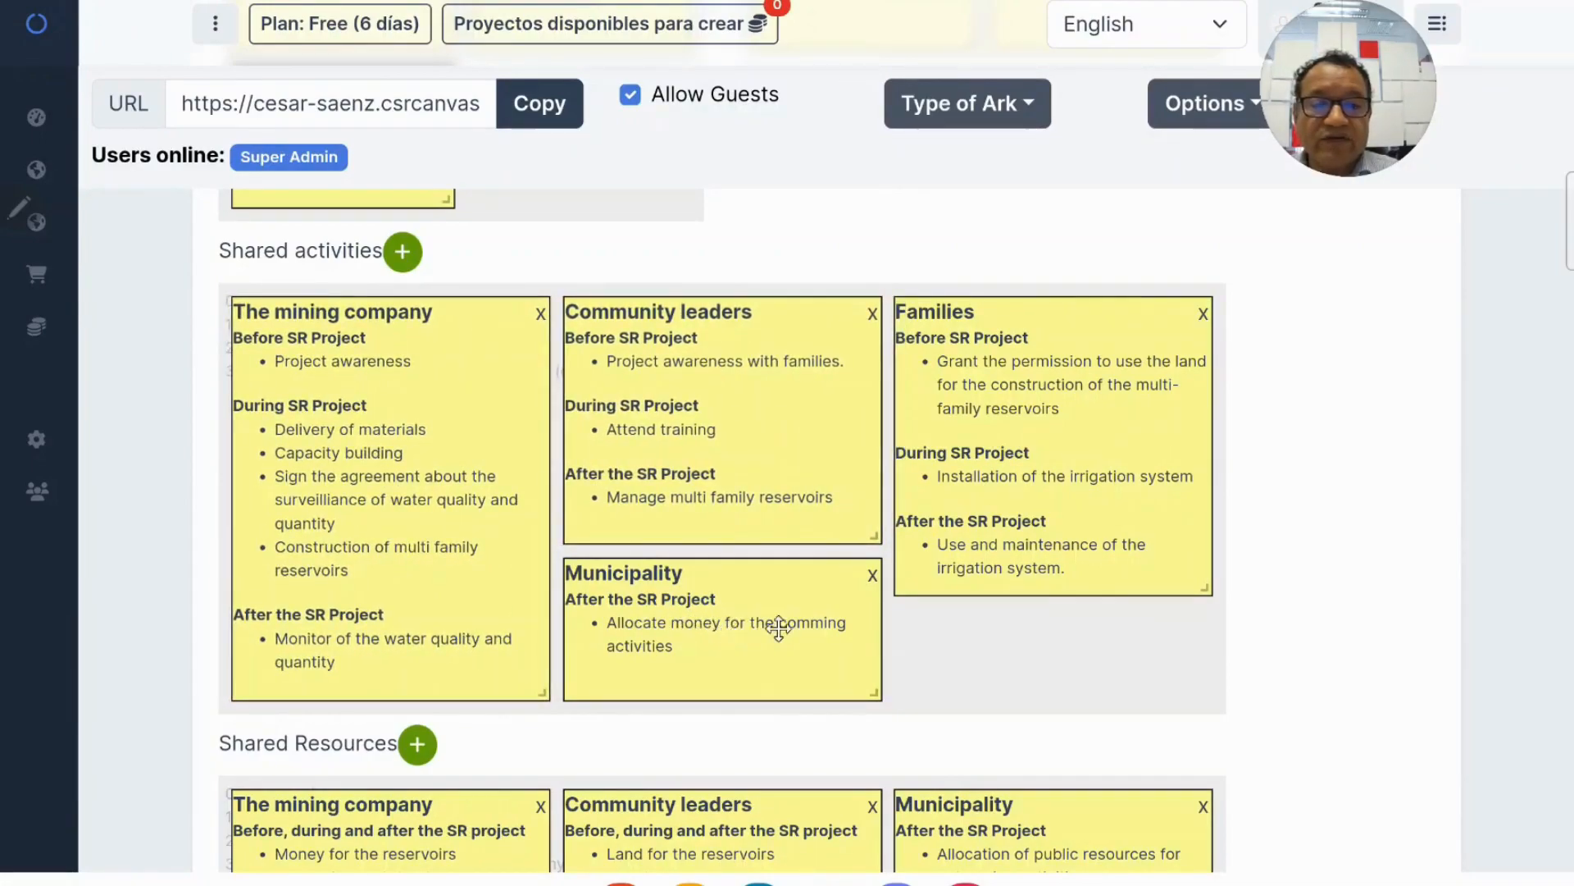
mouse_move(913, 660)
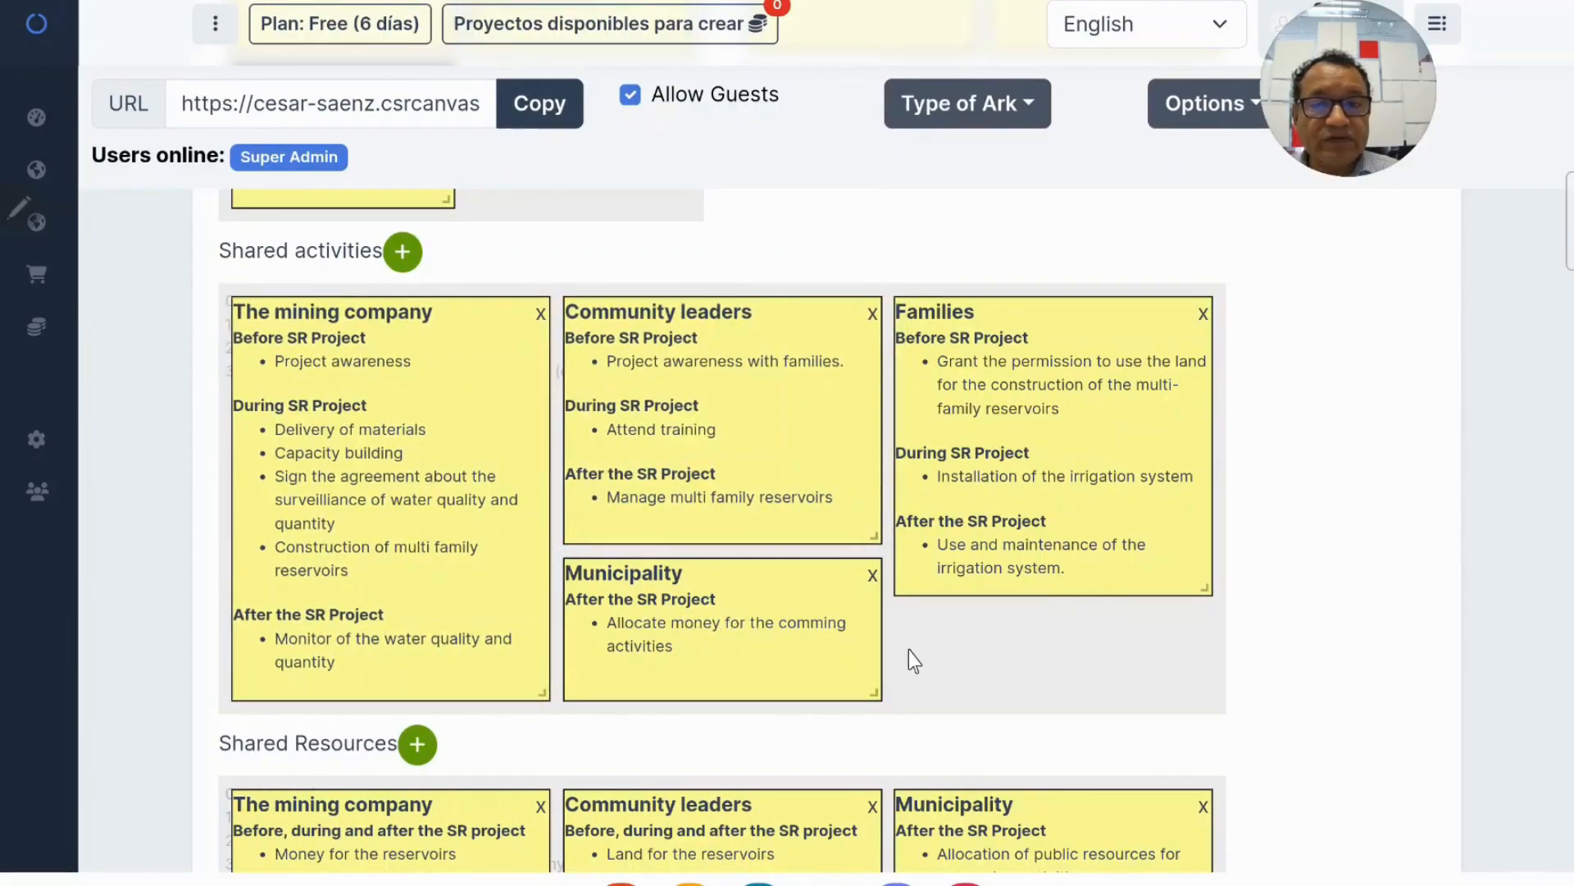
mouse_move(969, 632)
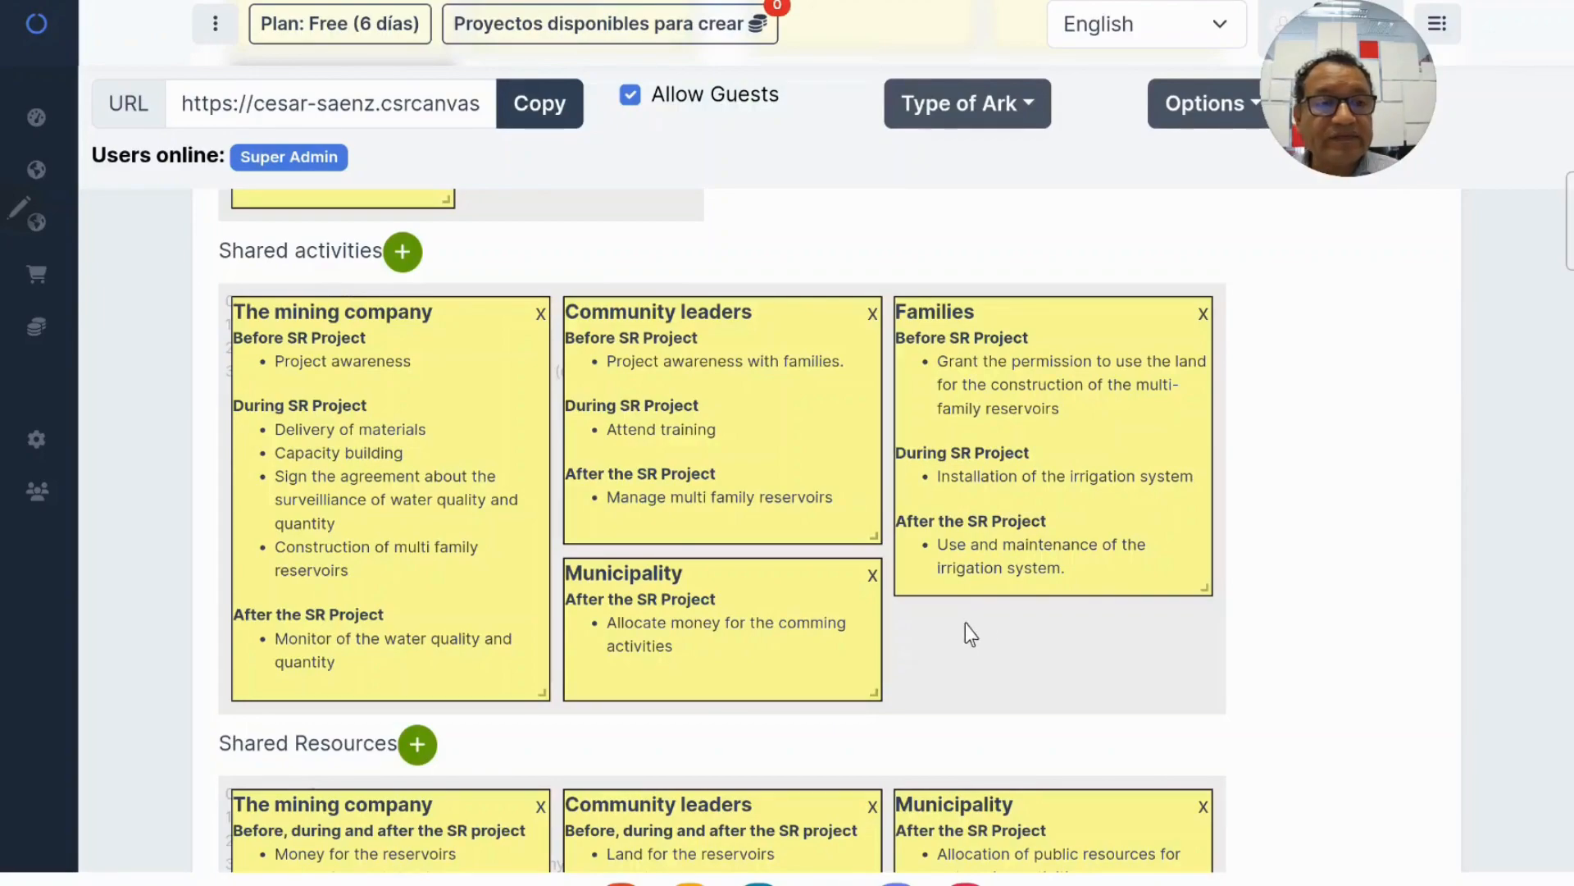
mouse_move(1001, 667)
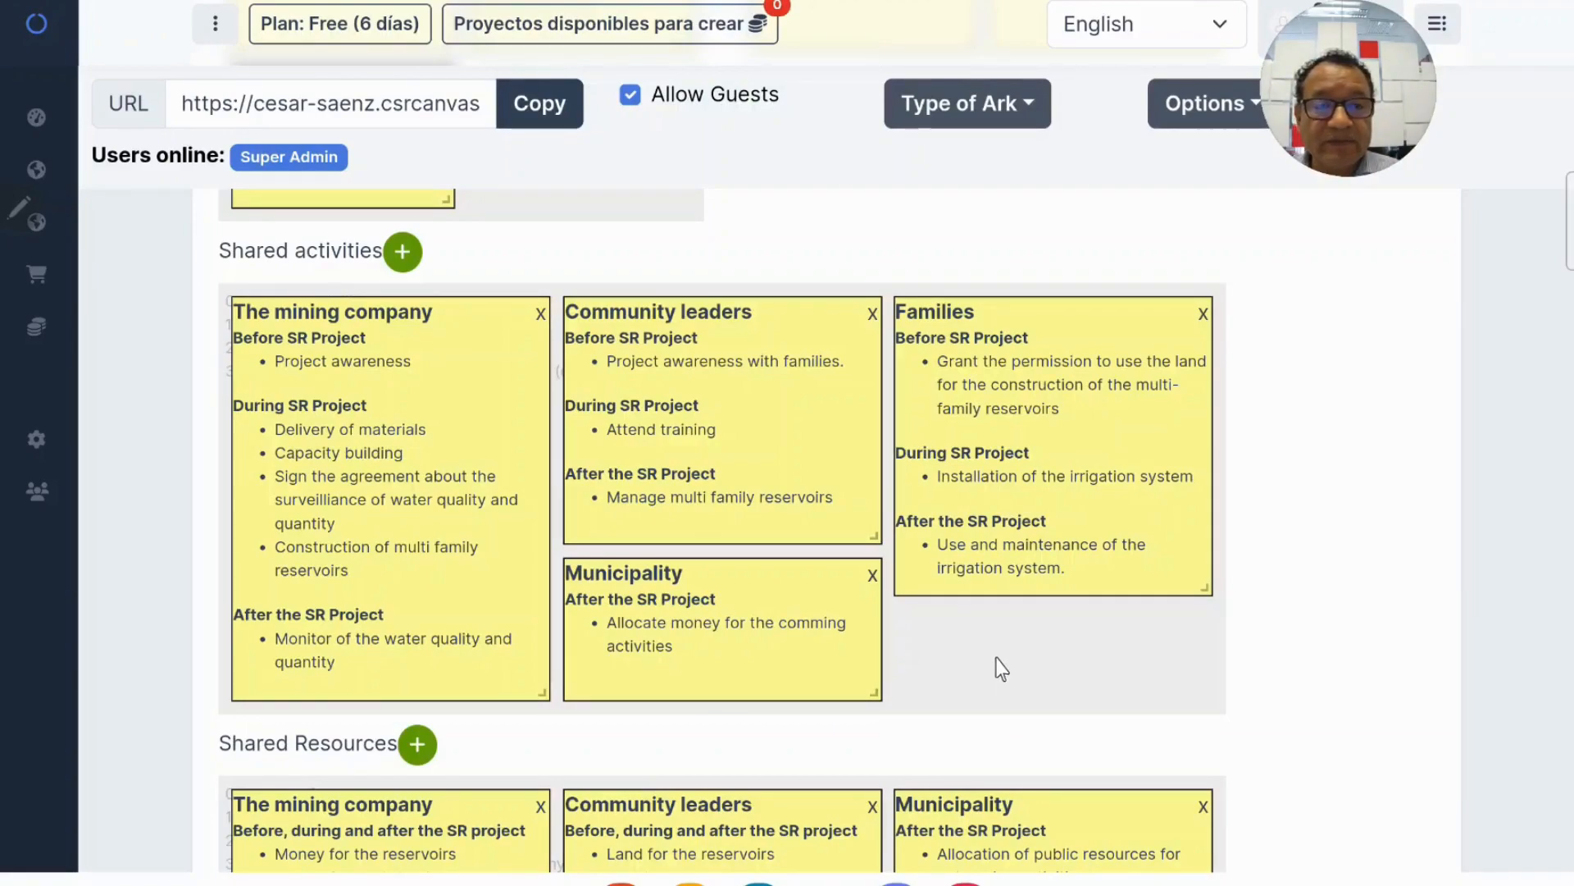